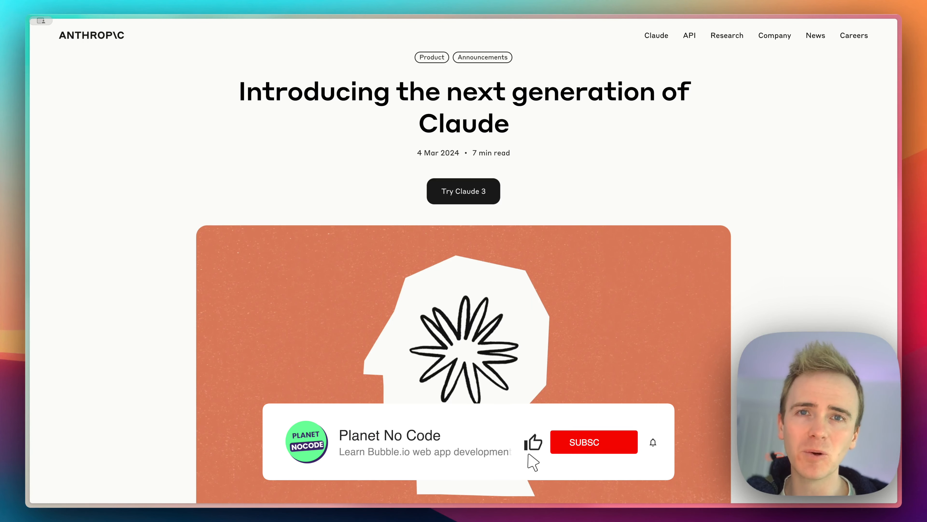
- Scroll from the headline past the model family cost chart to the Opus, Sonnet and Haiku benchmark table
{"action": "left_click", "coordinate": [594, 442]}
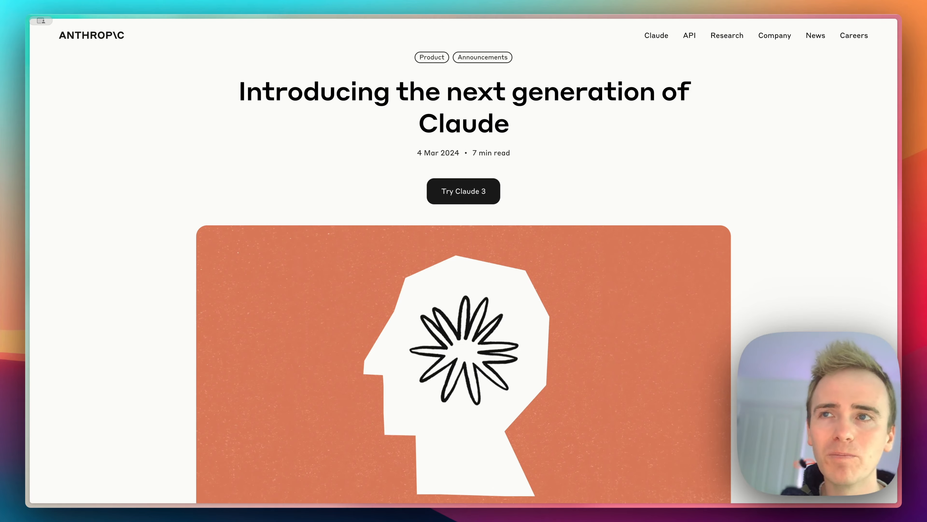
{"action": "scroll", "scroll_direction": "down", "scroll_amount": 3}
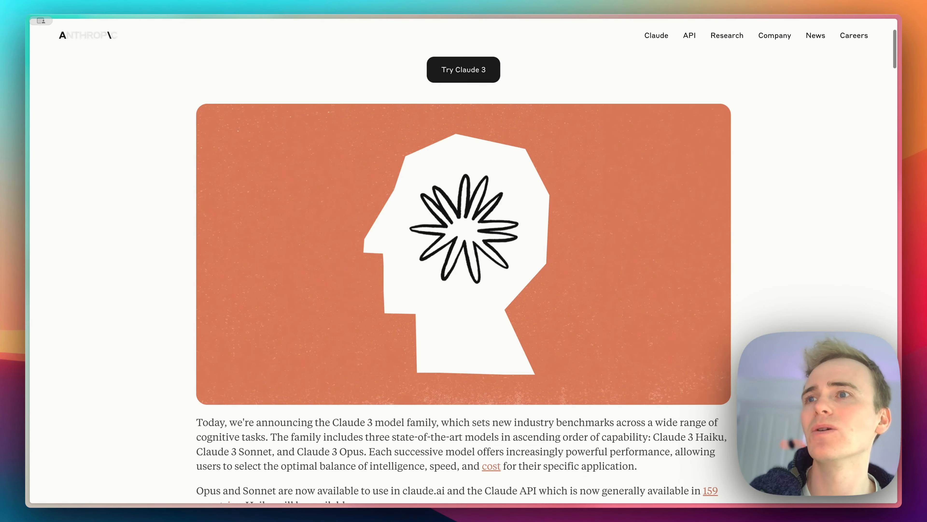
{"action": "scroll", "scroll_direction": "down", "scroll_amount": 3}
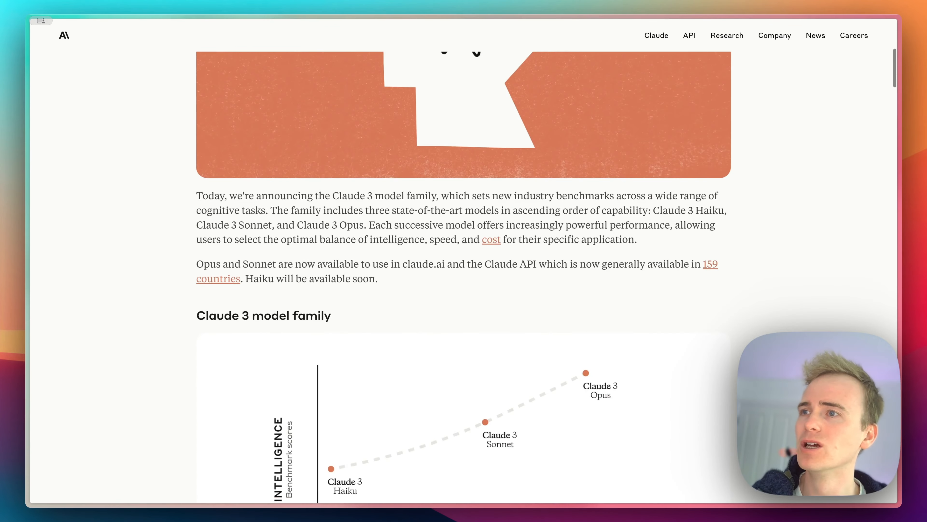
{"action": "scroll", "scroll_direction": "down", "scroll_amount": 3}
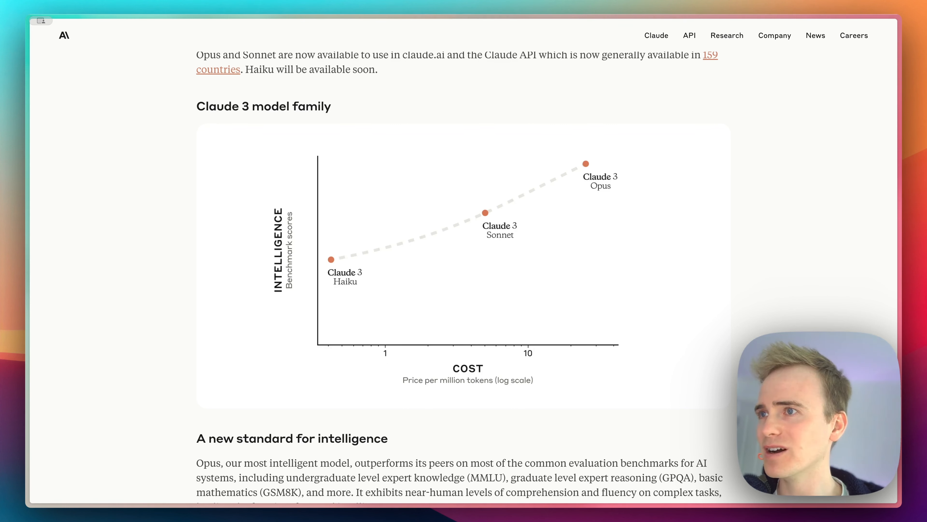
{"action": "mouse_move", "coordinate": [383, 232]}
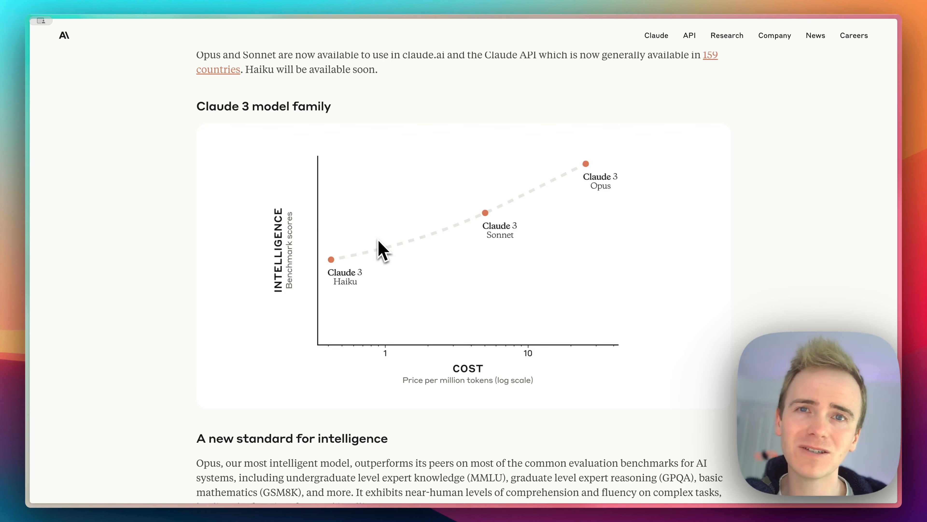
{"action": "scroll", "scroll_direction": "down", "scroll_amount": 3}
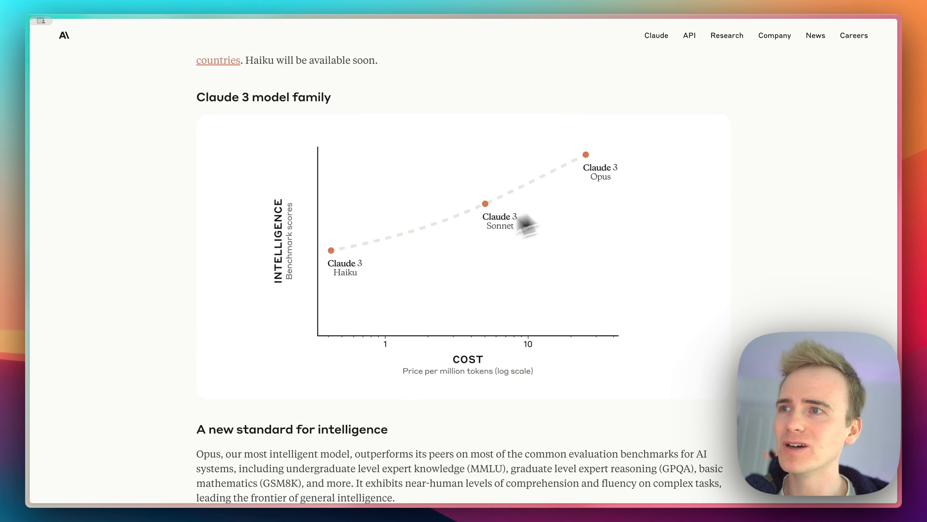
{"action": "mouse_move", "coordinate": [349, 266]}
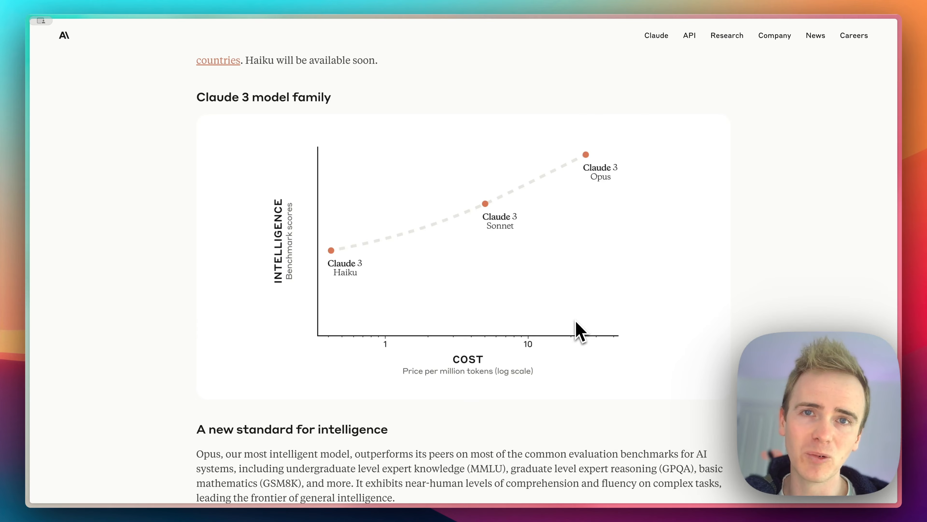
{"action": "scroll", "scroll_direction": "down", "scroll_amount": 3}
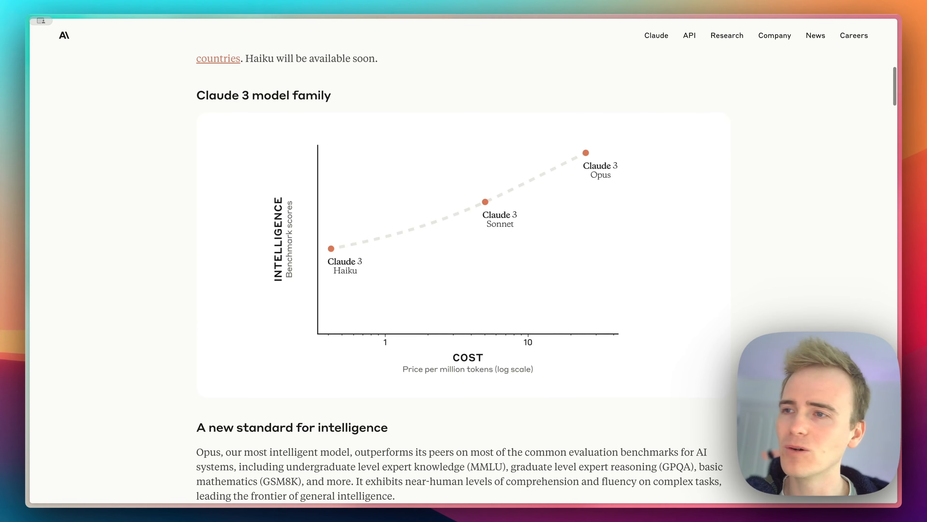
{"action": "scroll", "scroll_direction": "down", "scroll_amount": 3}
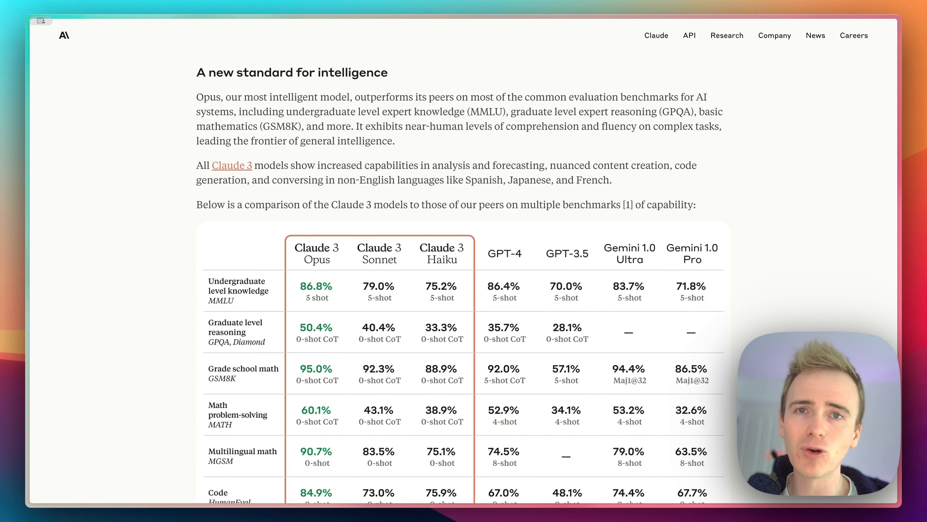
- Scroll through the benchmark table to the HellaSwag row and the 'Near-instant results' heading
{"action": "scroll", "scroll_direction": "down", "scroll_amount": 3}
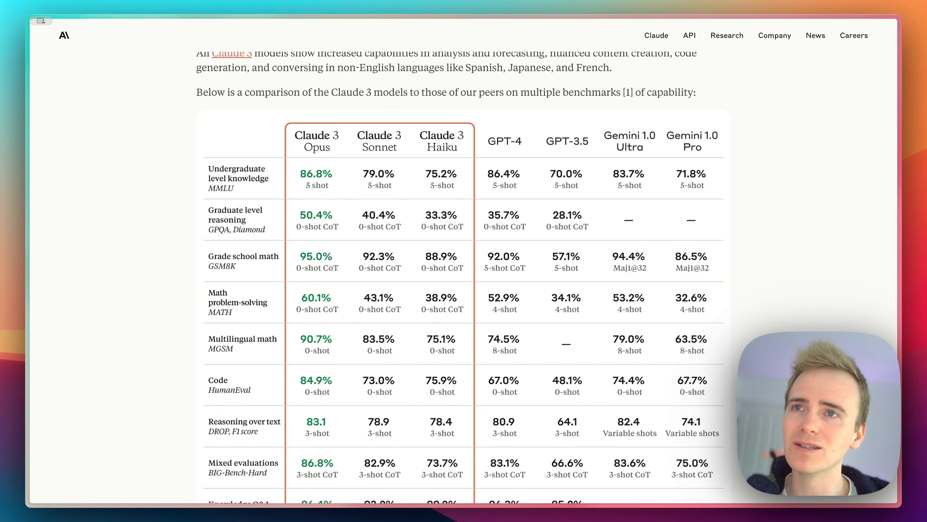
{"action": "scroll", "scroll_direction": "down", "scroll_amount": 3}
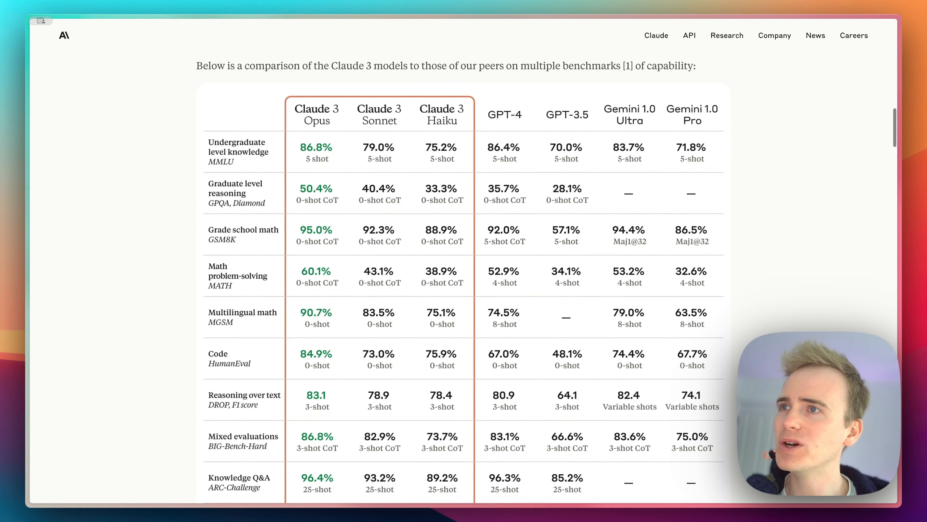
{"action": "scroll", "scroll_direction": "down", "scroll_amount": 3}
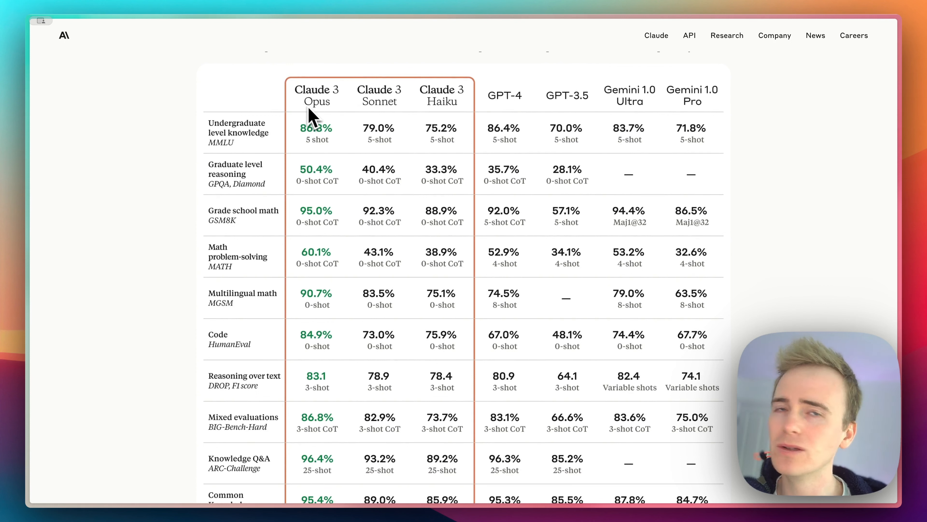
{"action": "mouse_move", "coordinate": [379, 142]}
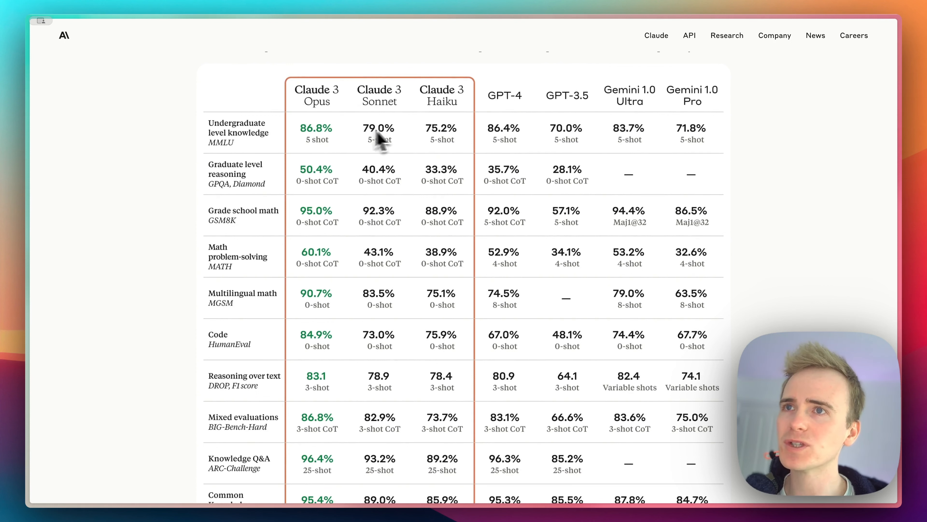
{"action": "mouse_move", "coordinate": [462, 109]}
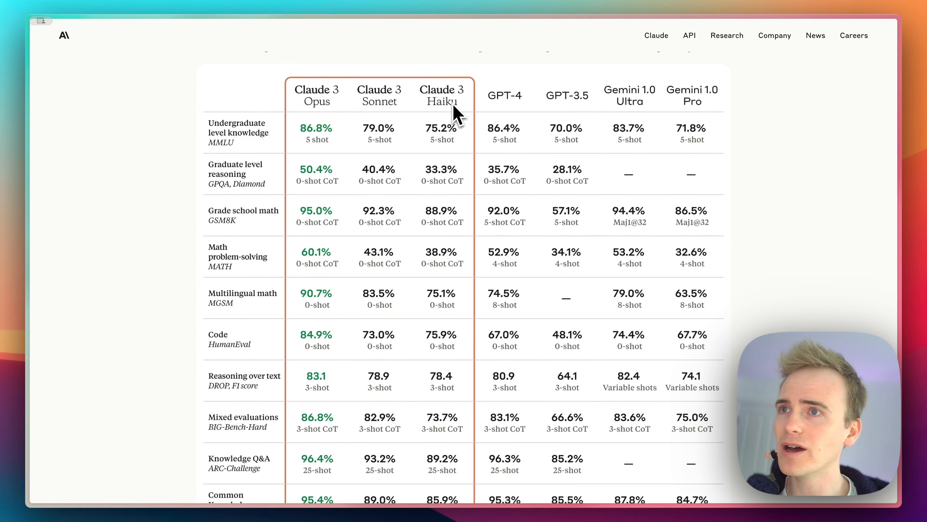
{"action": "mouse_move", "coordinate": [467, 118]}
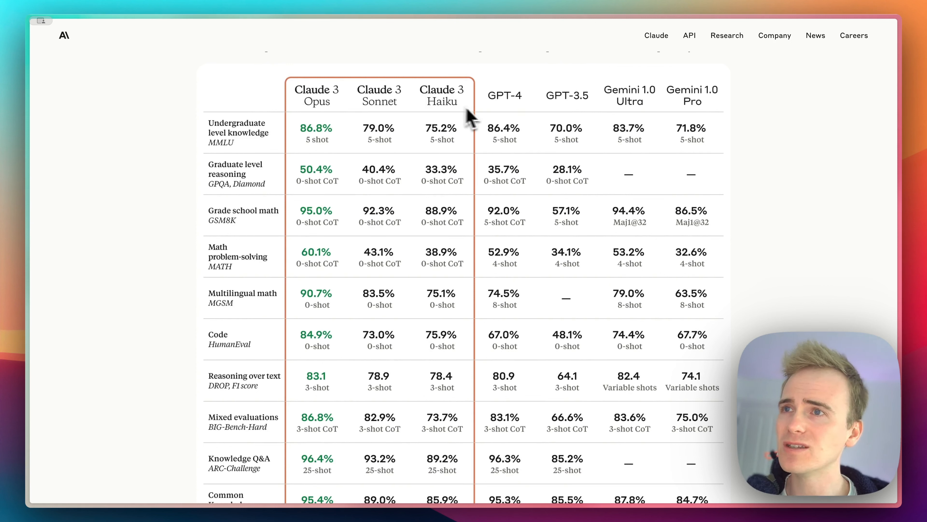
{"action": "mouse_move", "coordinate": [429, 130]}
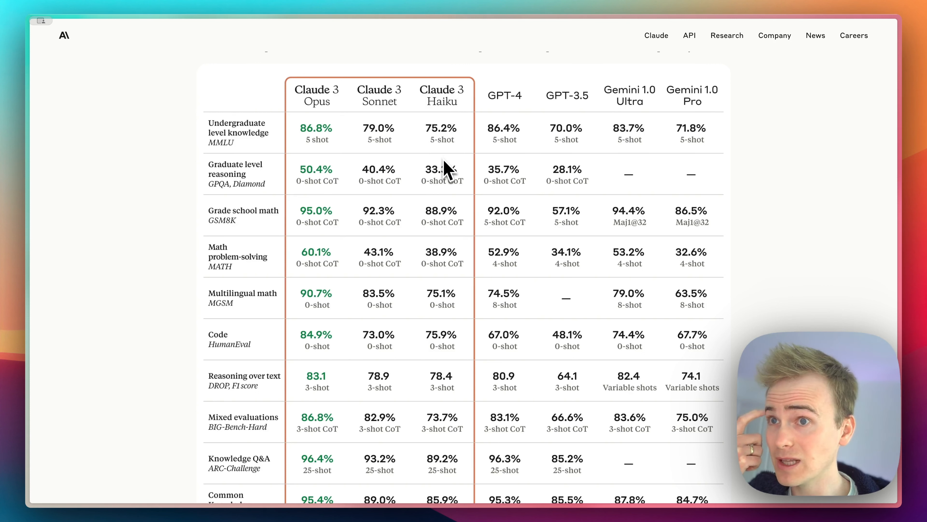
{"action": "mouse_move", "coordinate": [453, 227]}
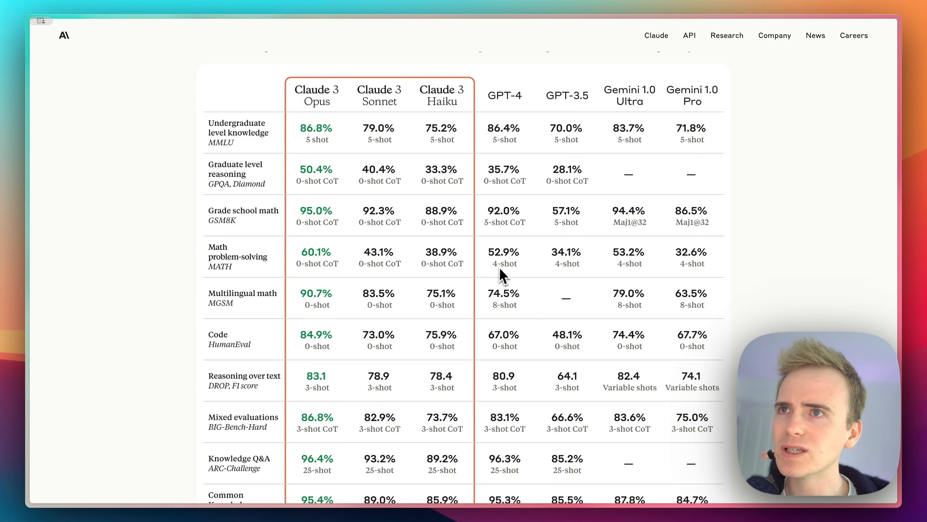
{"action": "mouse_move", "coordinate": [511, 269]}
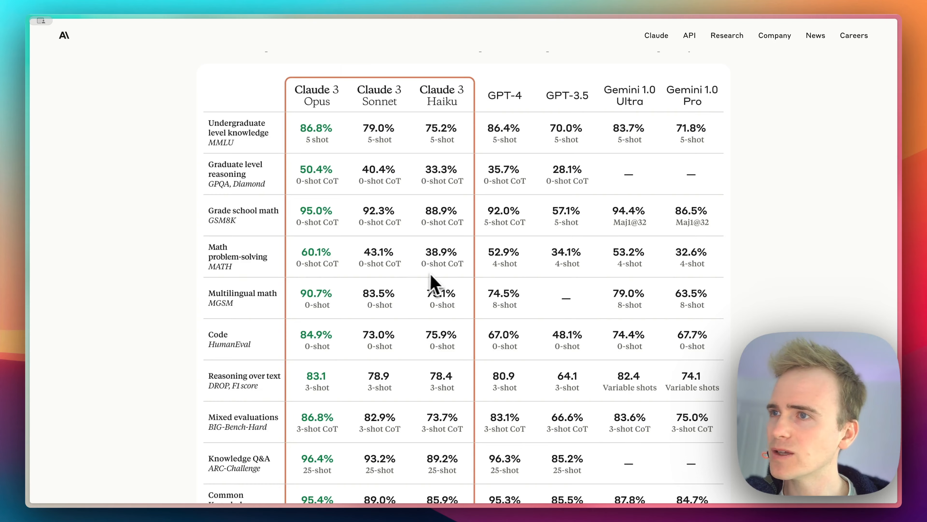
{"action": "scroll", "scroll_direction": "down", "scroll_amount": 3}
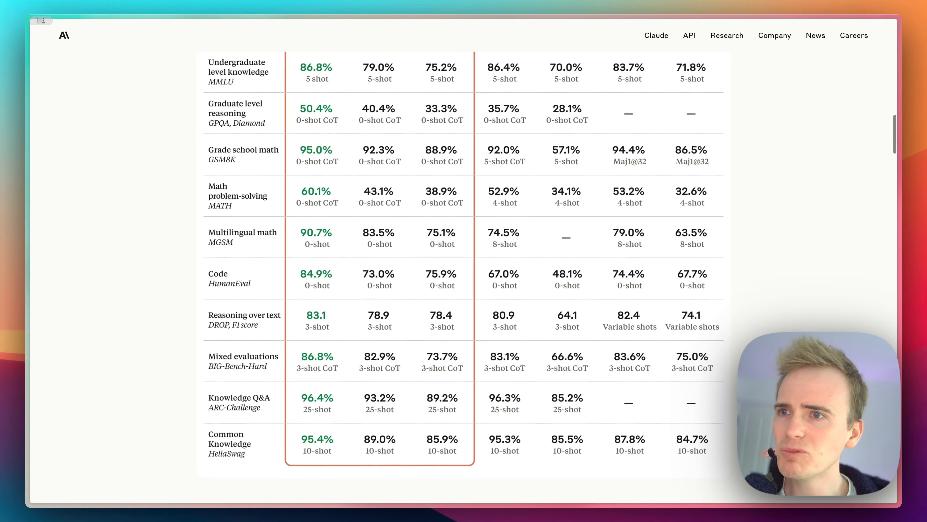
{"action": "scroll", "scroll_direction": "down", "scroll_amount": 3}
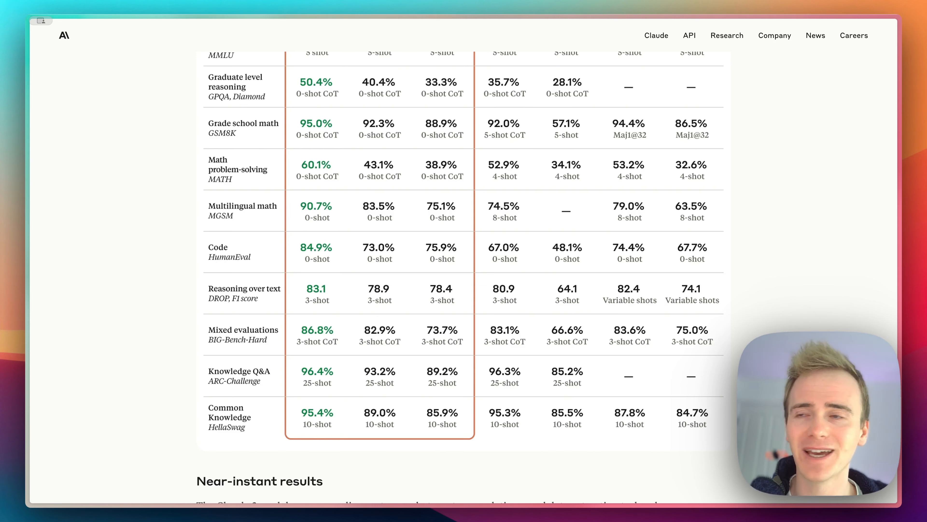
- Scroll past the vision table and refusal and accuracy charts to 'Long context and near-perfect recall'
{"action": "scroll", "scroll_direction": "down", "scroll_amount": 3}
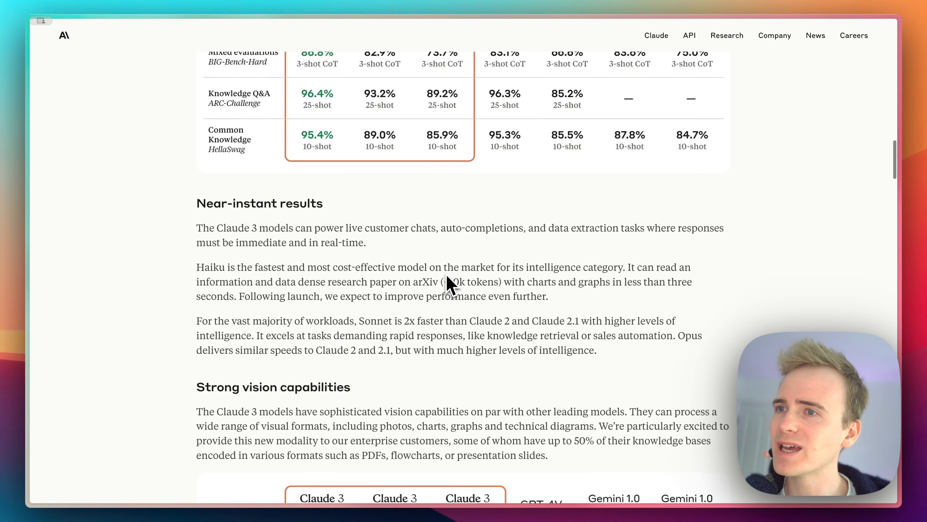
{"action": "scroll", "scroll_direction": "down", "scroll_amount": 3}
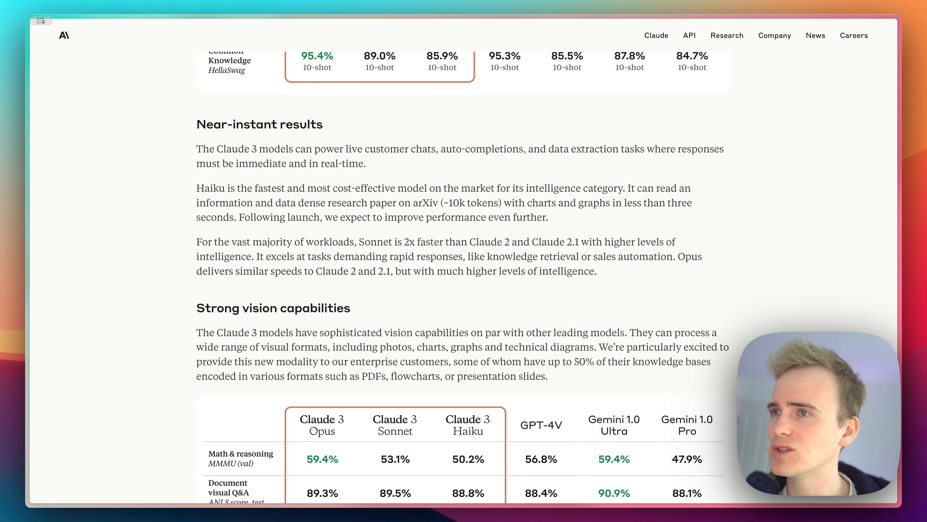
{"action": "scroll", "scroll_direction": "down", "scroll_amount": 3}
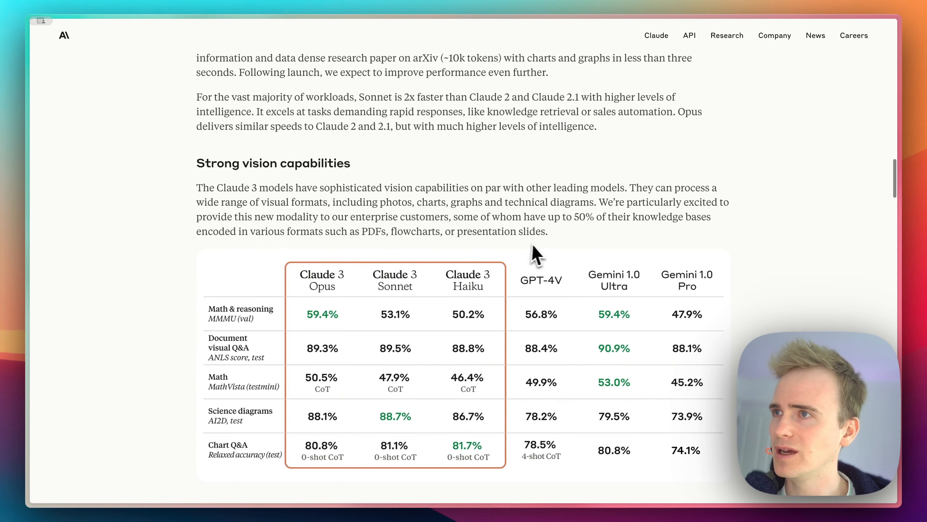
{"action": "scroll", "scroll_direction": "down", "scroll_amount": 3}
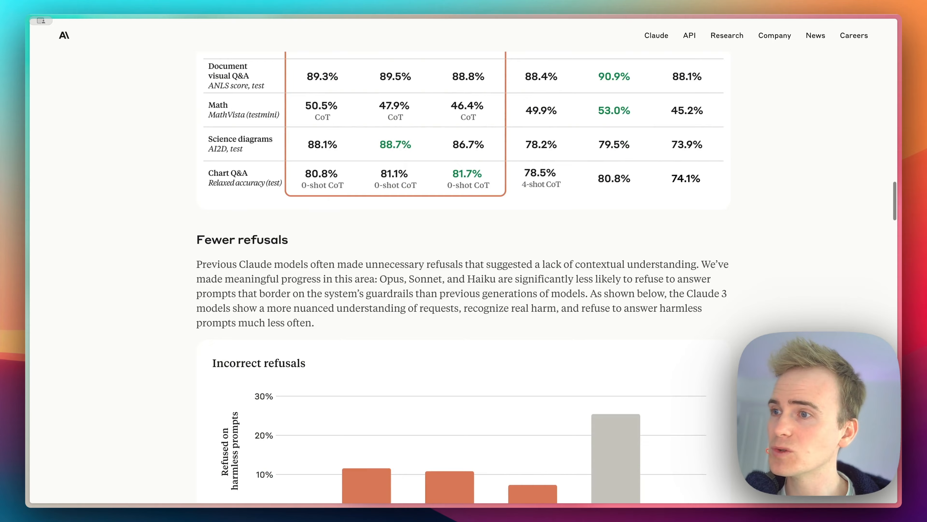
{"action": "scroll", "scroll_direction": "down", "scroll_amount": 3}
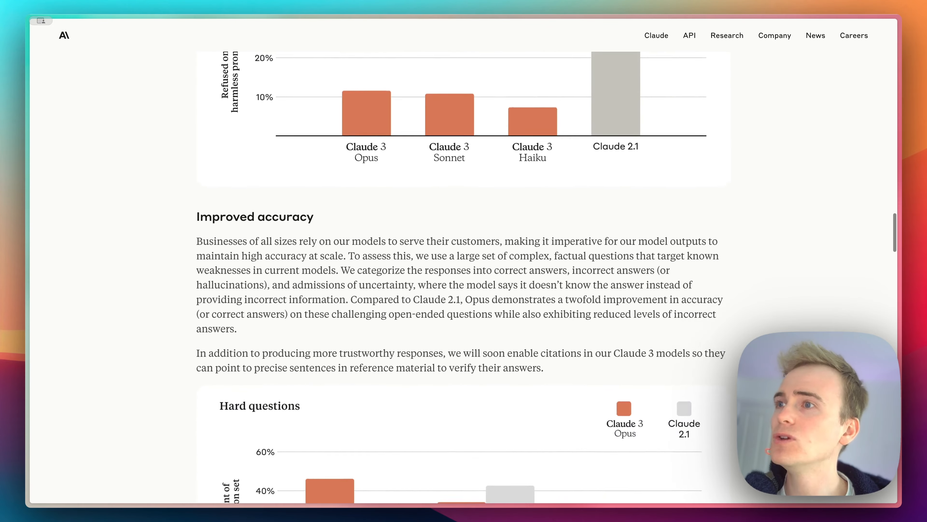
{"action": "scroll", "scroll_direction": "down", "scroll_amount": 3}
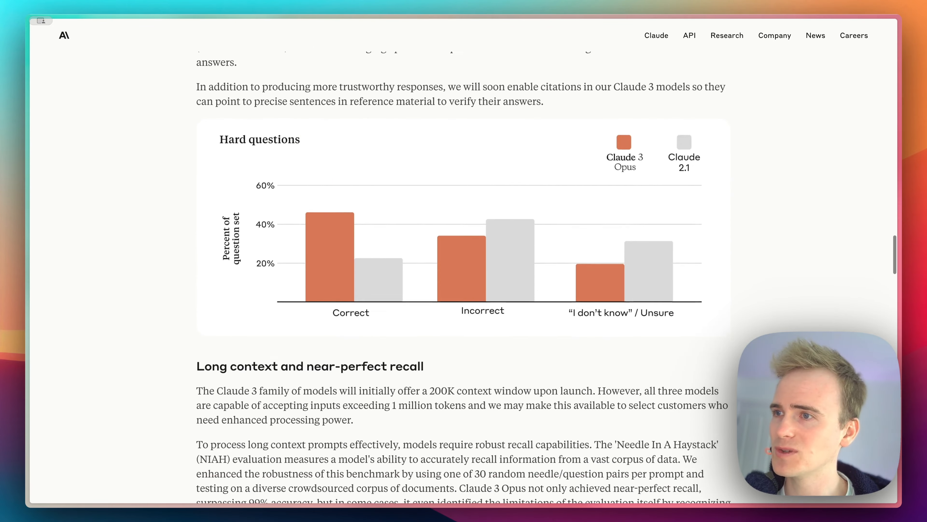
{"action": "scroll", "scroll_direction": "down", "scroll_amount": 3}
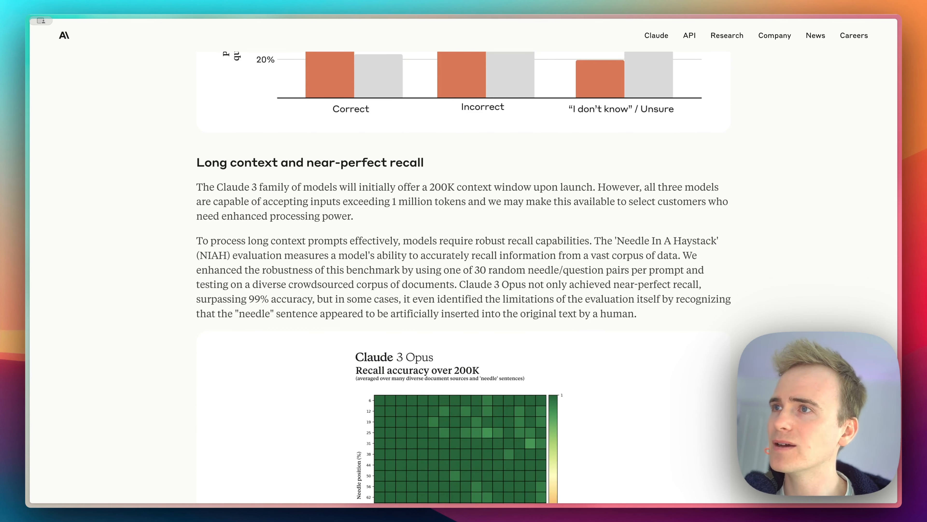
{"action": "scroll", "scroll_direction": "down", "scroll_amount": 3}
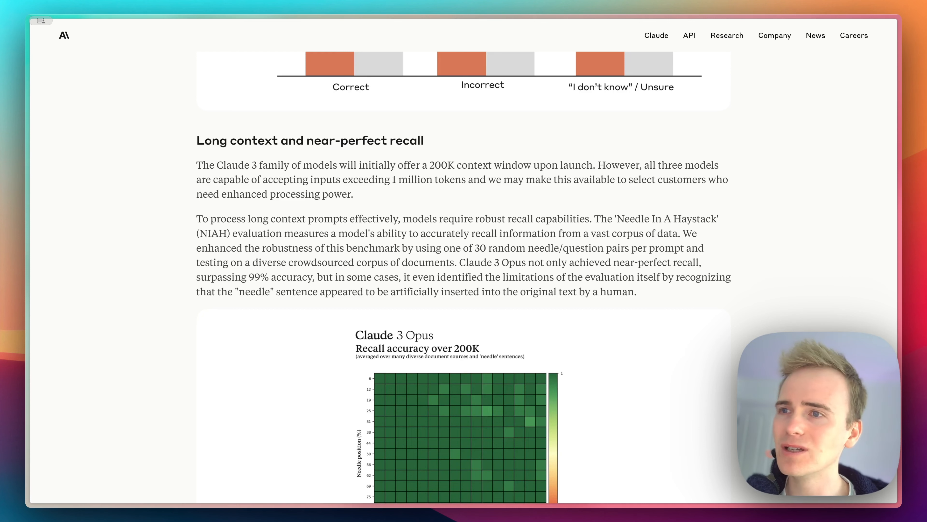
- Scroll through Responsible design, Easier to use and Model details pricing to 'Model availability'
{"action": "scroll", "scroll_direction": "down", "scroll_amount": 3}
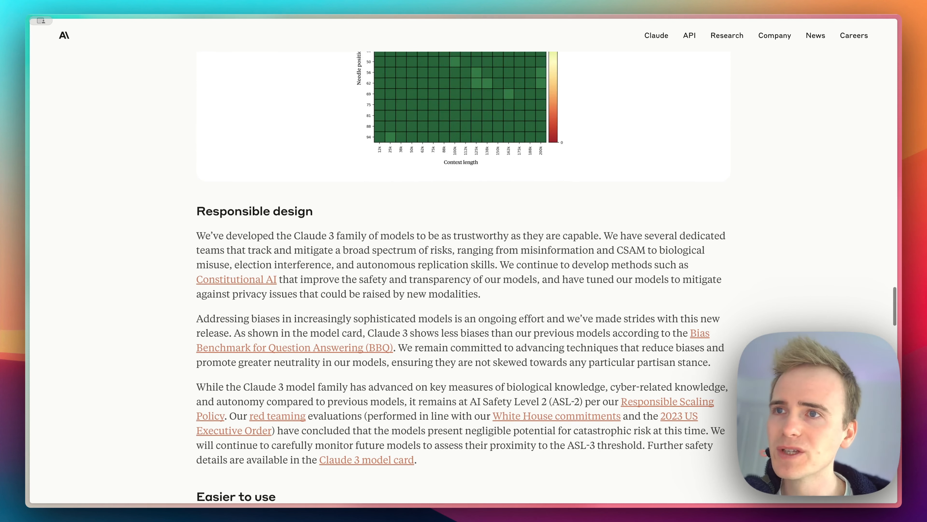
{"action": "scroll", "scroll_direction": "down", "scroll_amount": 3}
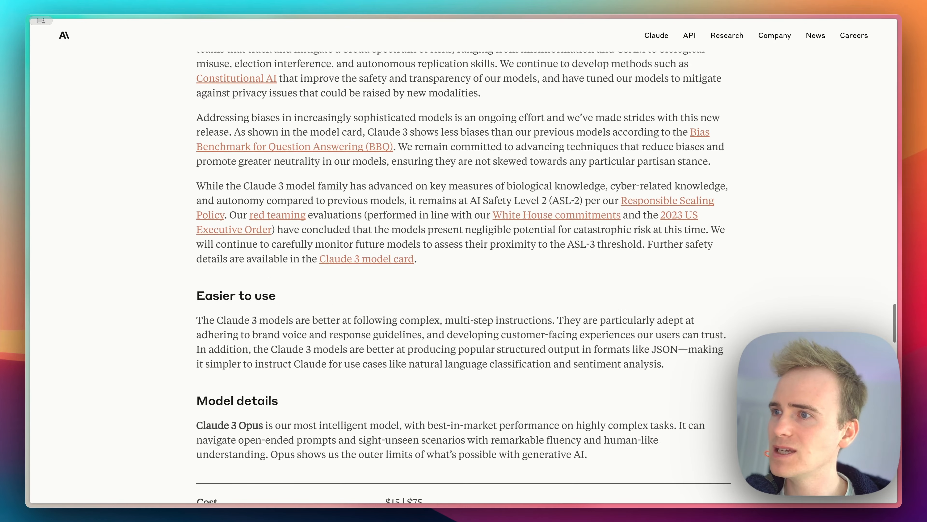
{"action": "scroll", "scroll_direction": "down", "scroll_amount": 3}
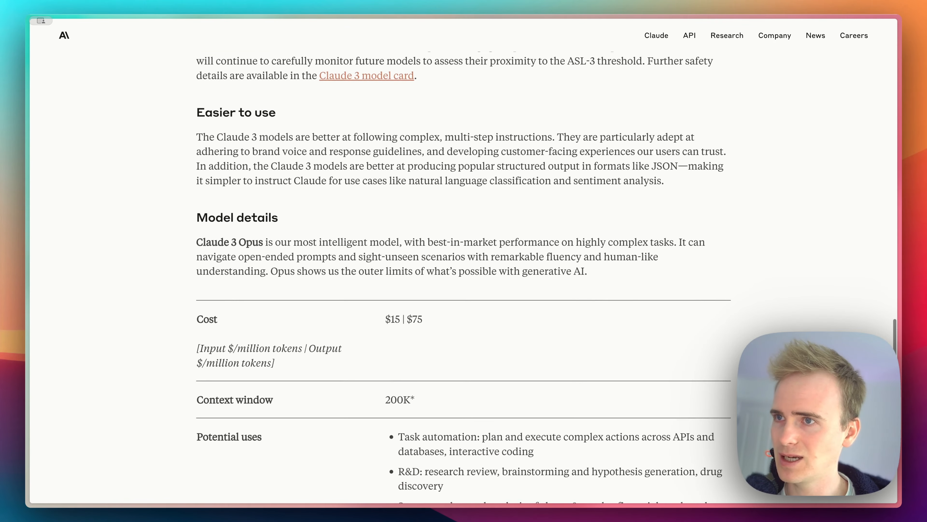
{"action": "scroll", "scroll_direction": "down", "scroll_amount": 3}
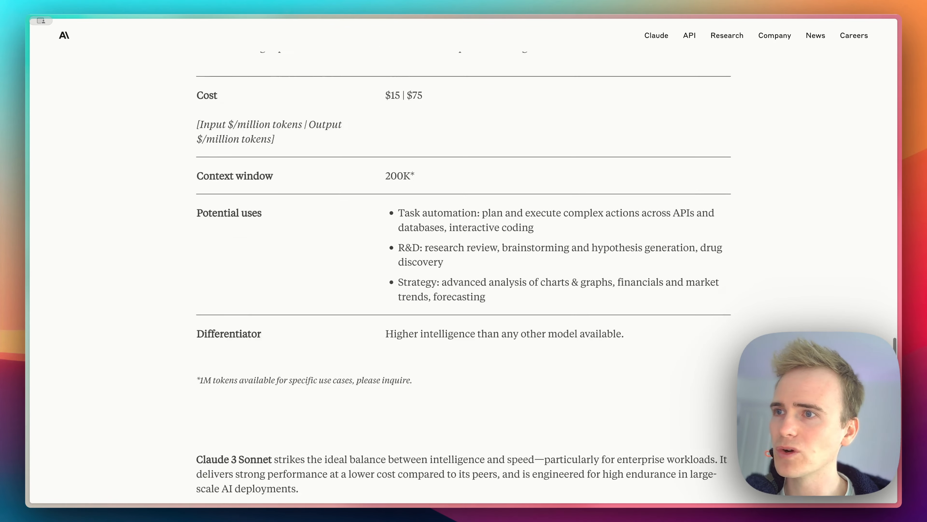
{"action": "scroll", "scroll_direction": "down", "scroll_amount": 3}
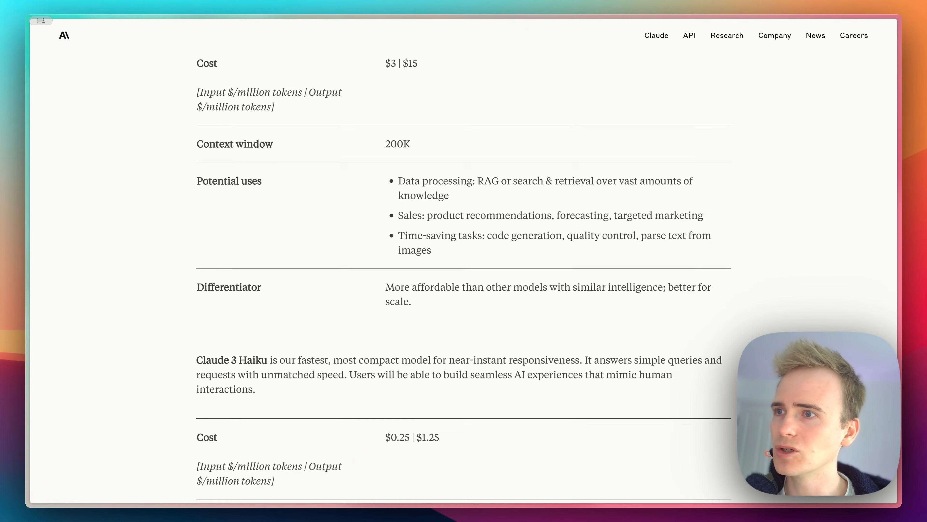
{"action": "scroll", "scroll_direction": "down", "scroll_amount": 3}
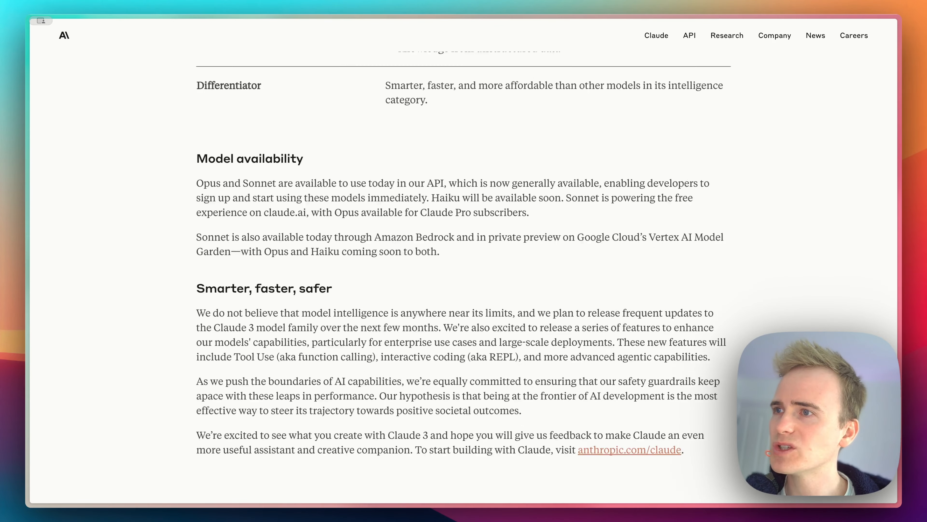
{"action": "scroll", "scroll_direction": "down", "scroll_amount": 3}
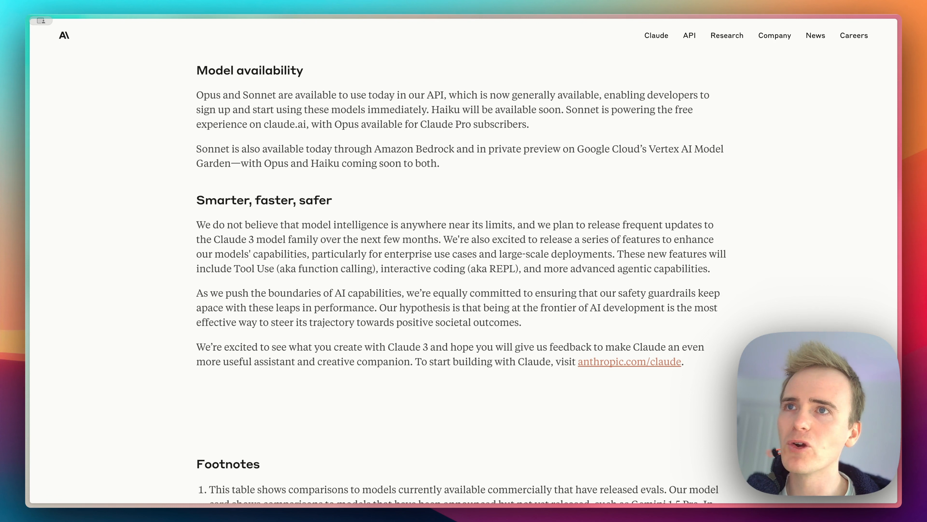